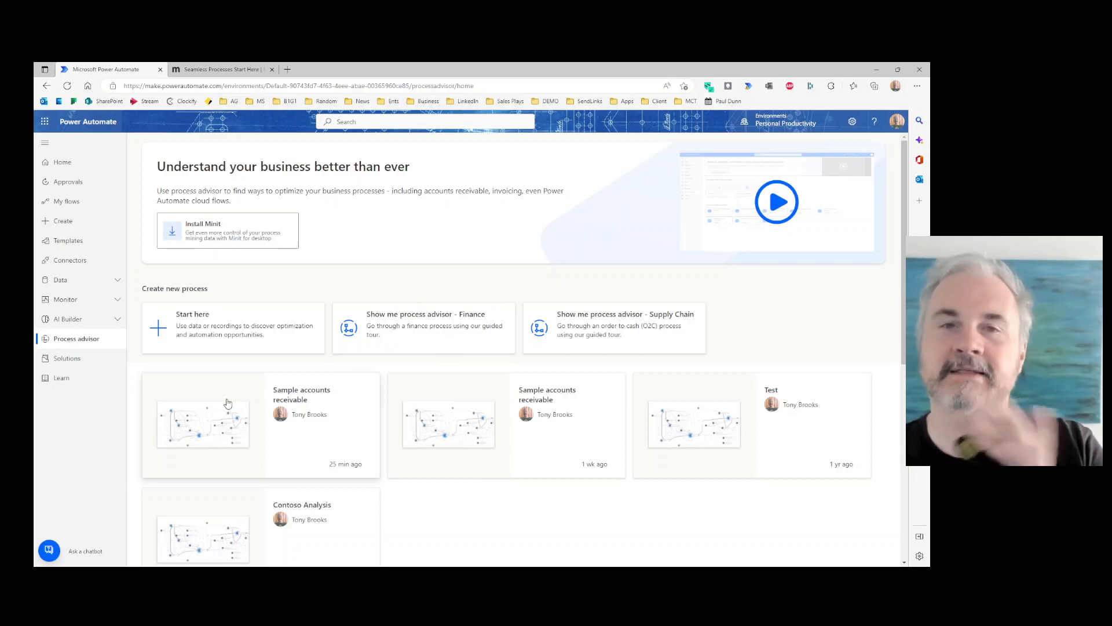
- Open the Sample accounts receivable process card to view its Overview report
click(202, 424)
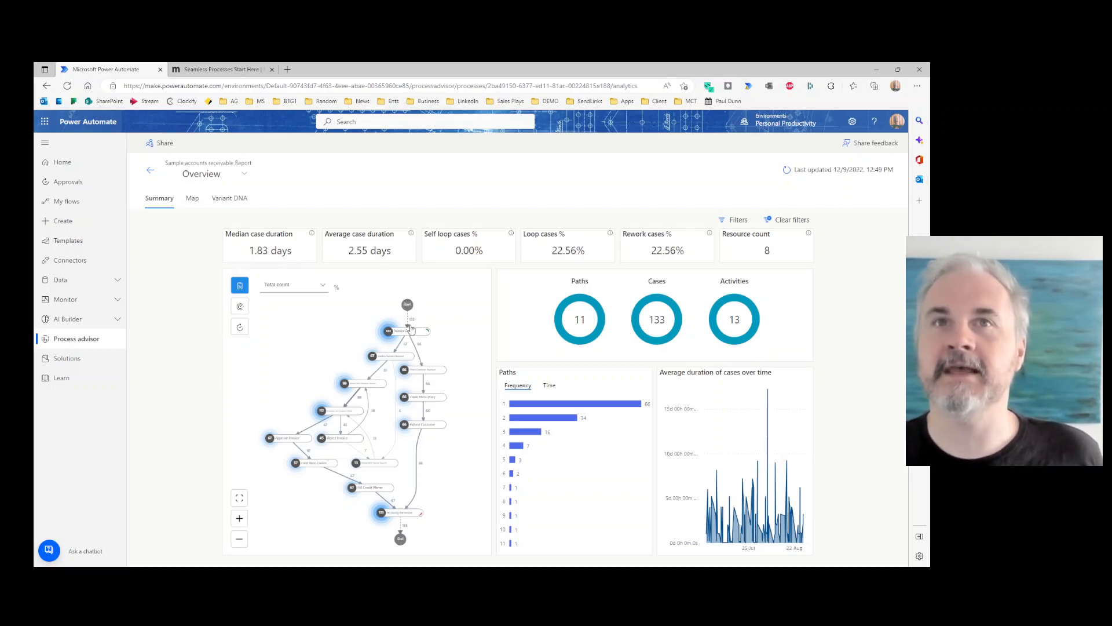
mouse_move(240, 496)
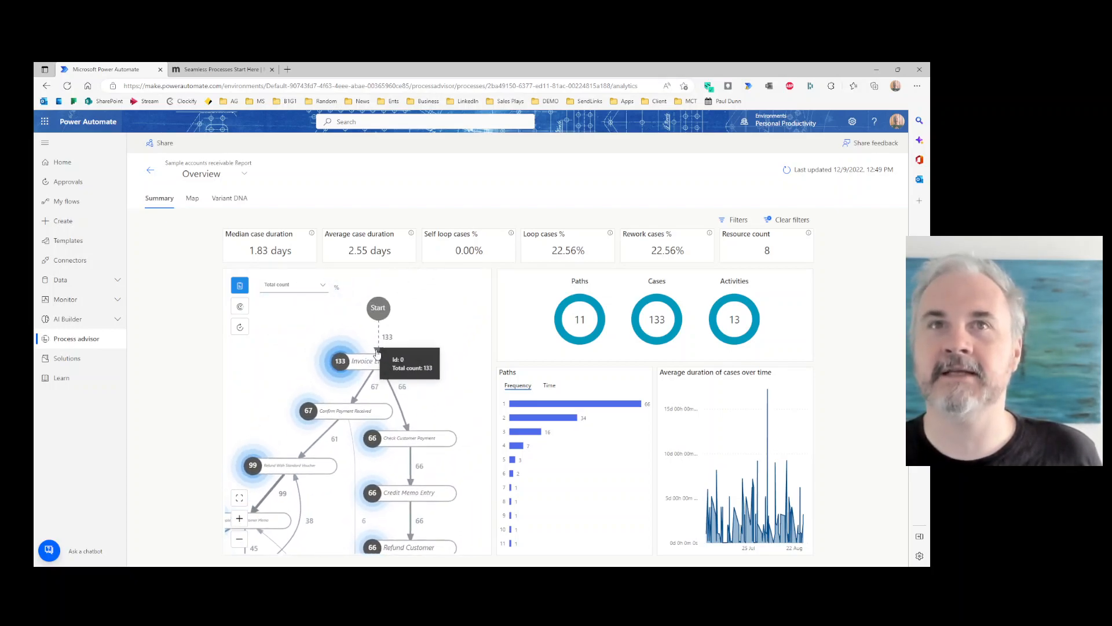
mouse_move(382, 342)
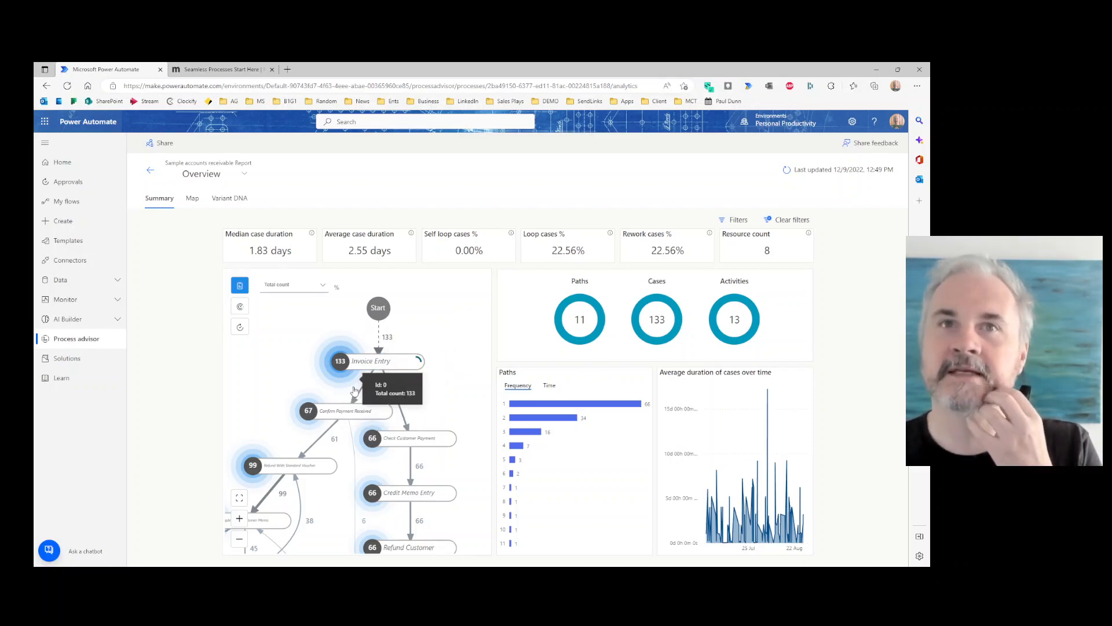
mouse_move(431, 450)
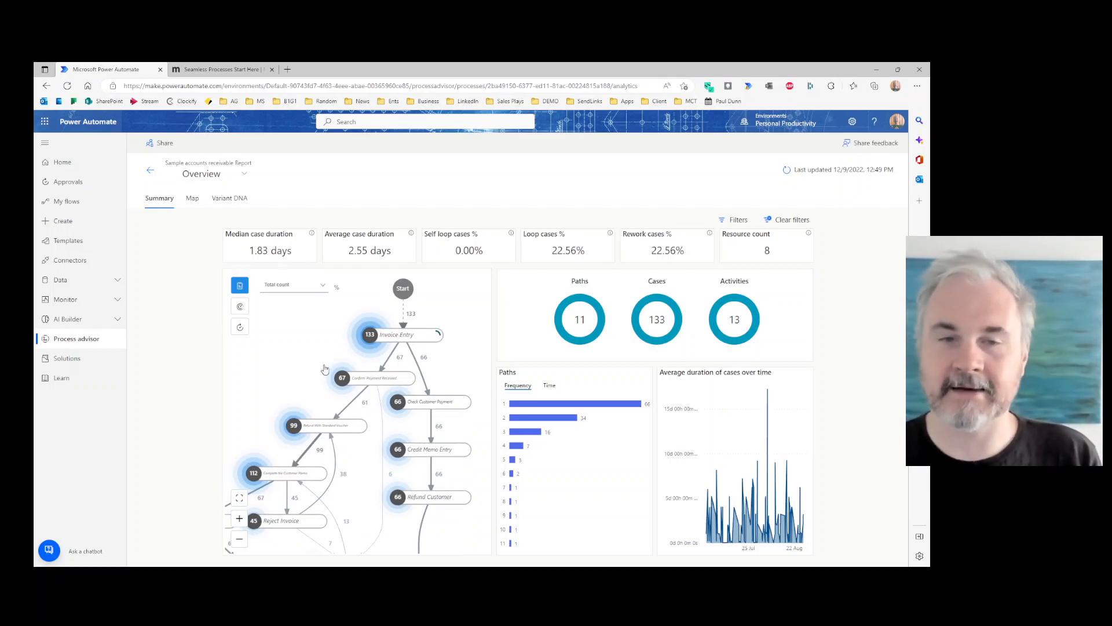
mouse_move(547, 66)
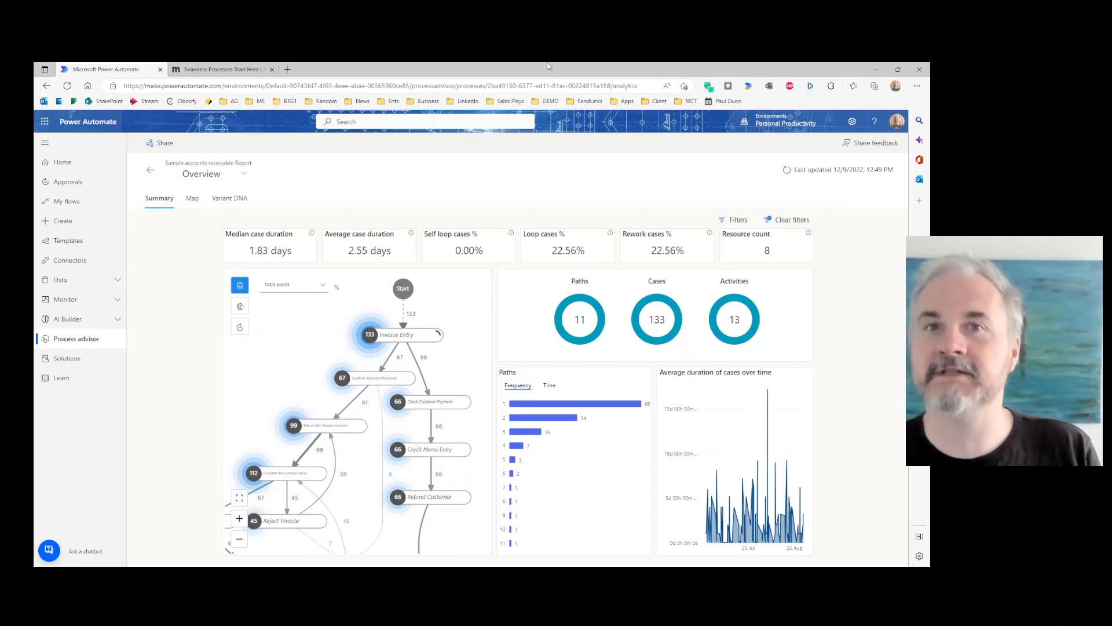
mouse_move(716, 177)
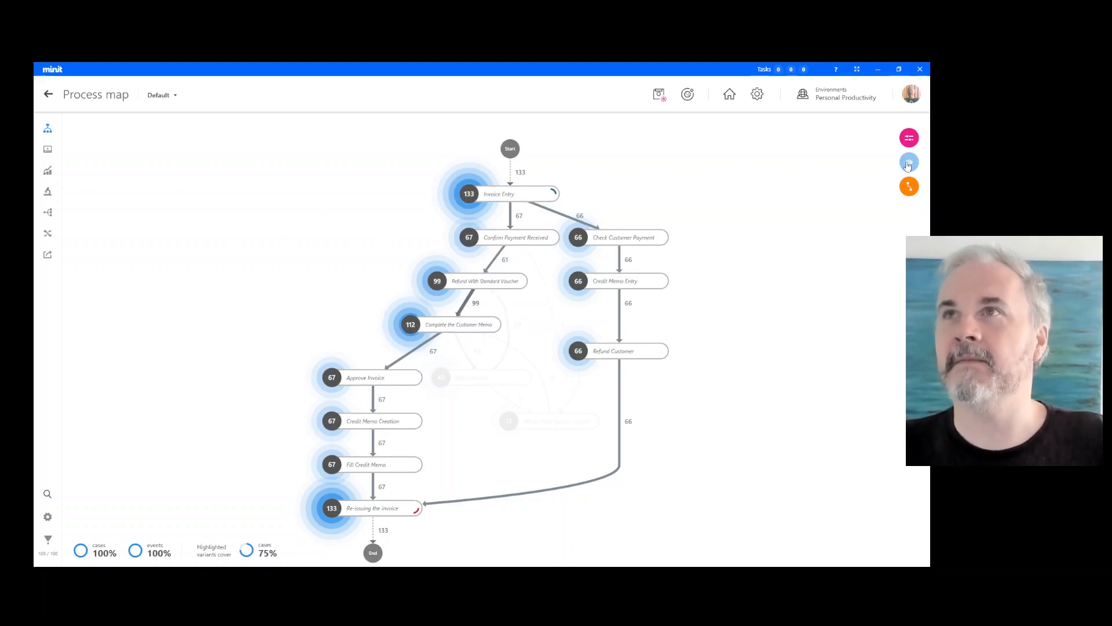
- Select the Complete the Customer Memo node, then show Approve Invoice details
click(909, 162)
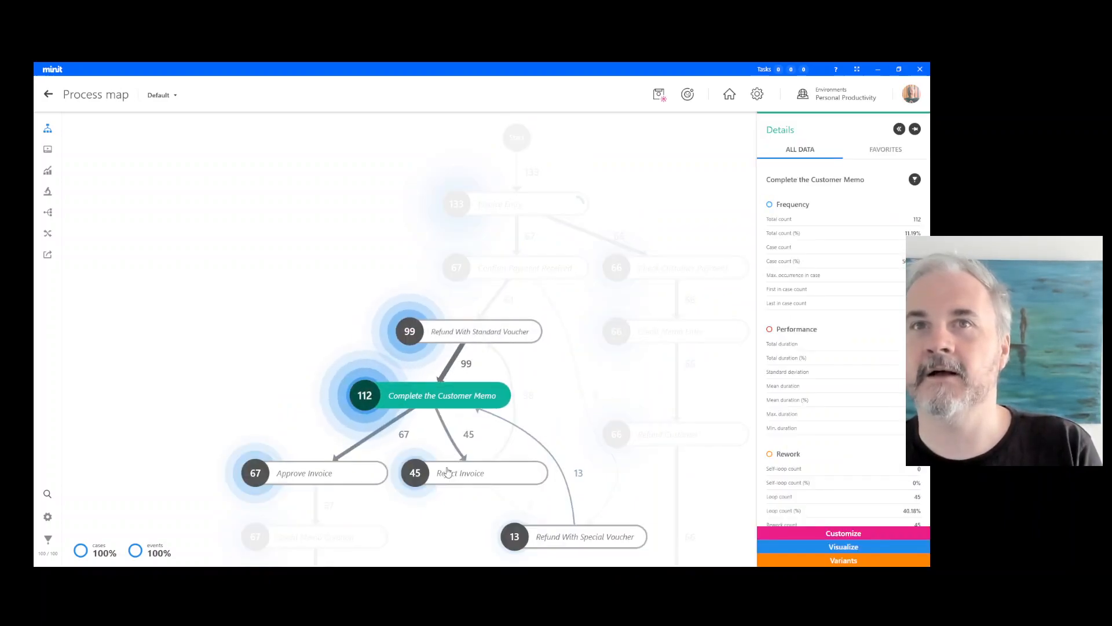
click(303, 473)
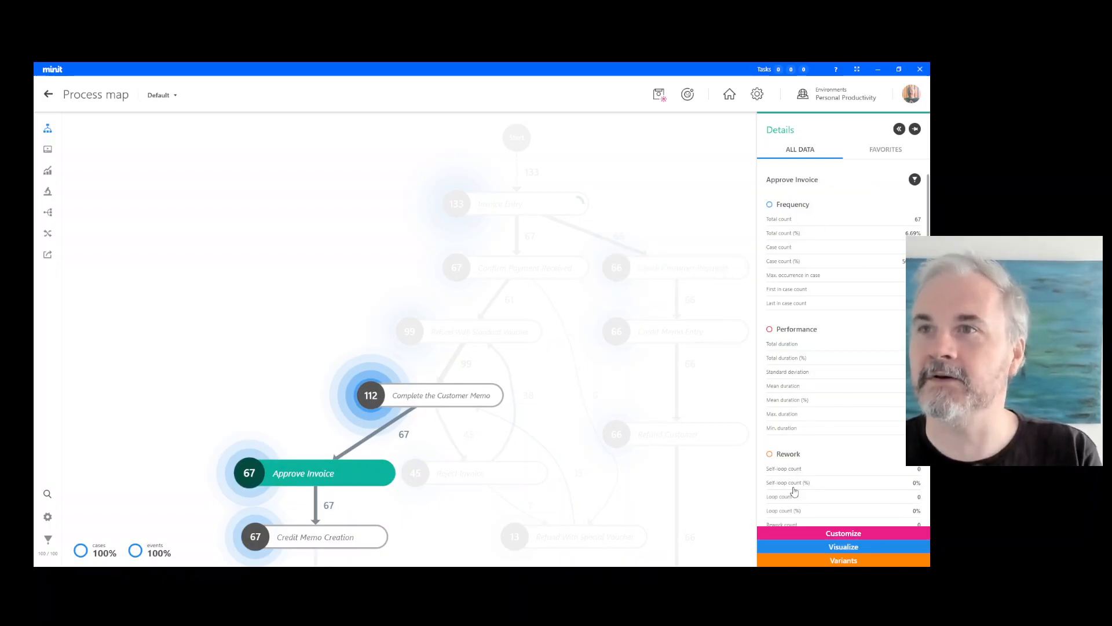
mouse_move(252, 305)
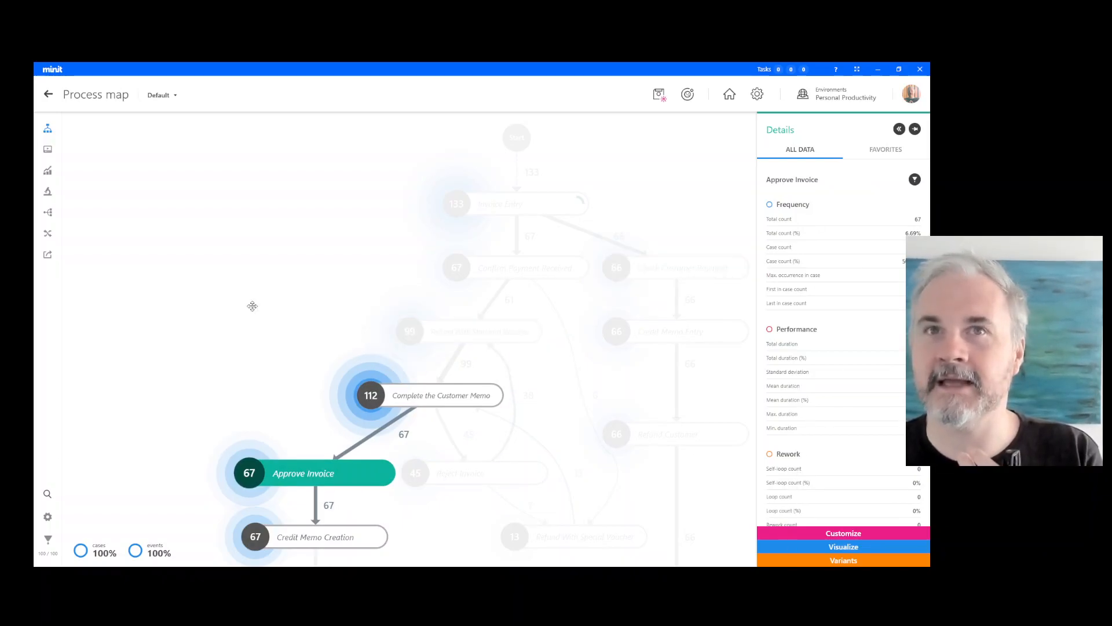
click(843, 560)
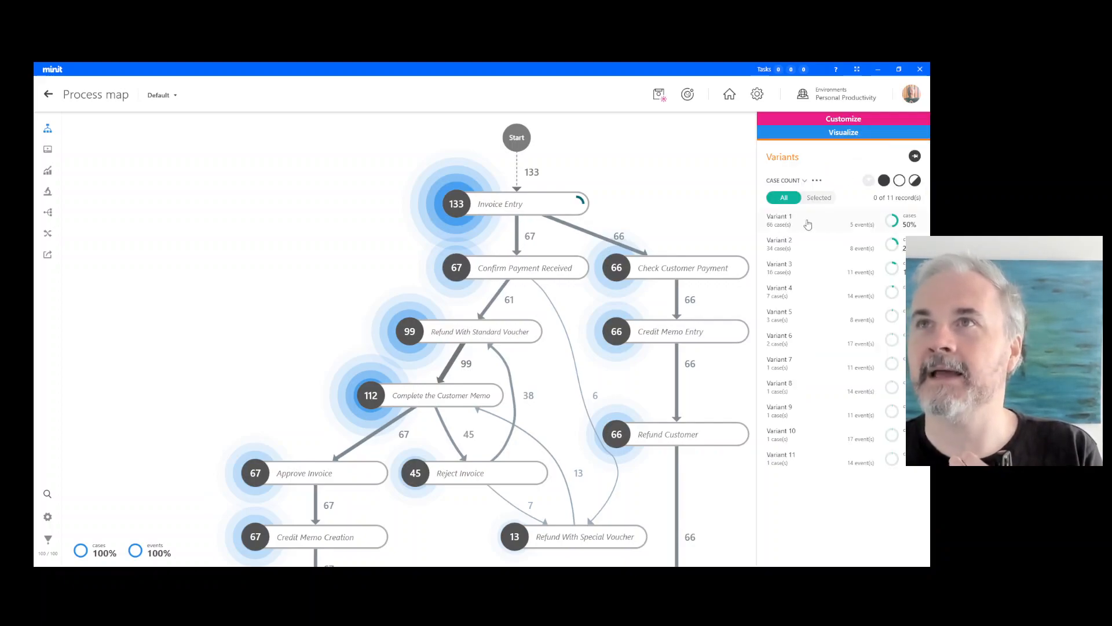
click(802, 221)
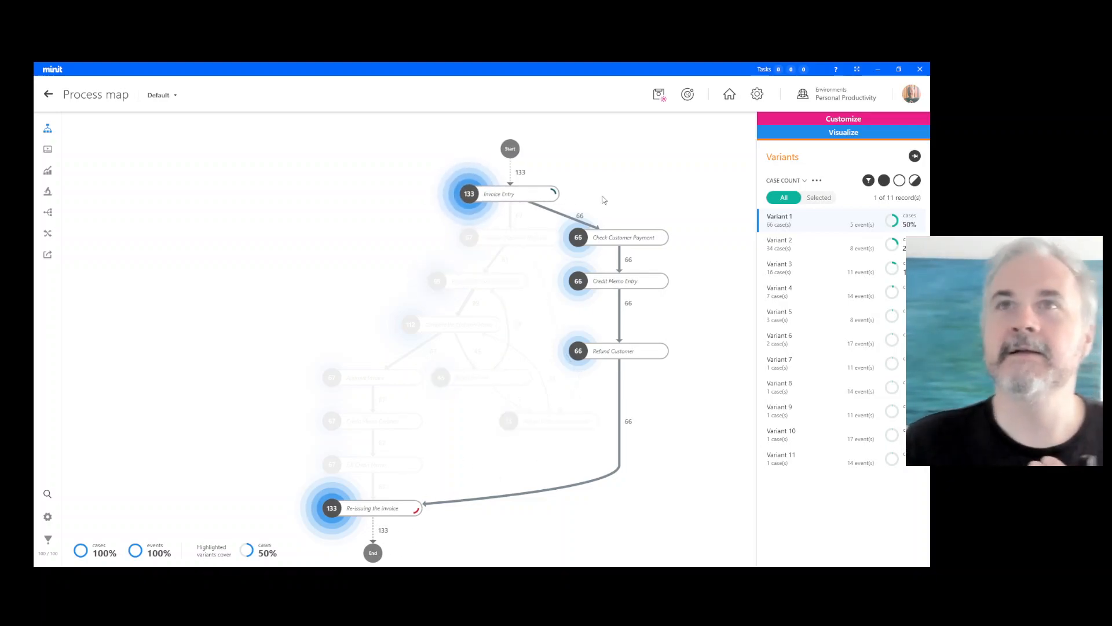
mouse_move(635, 213)
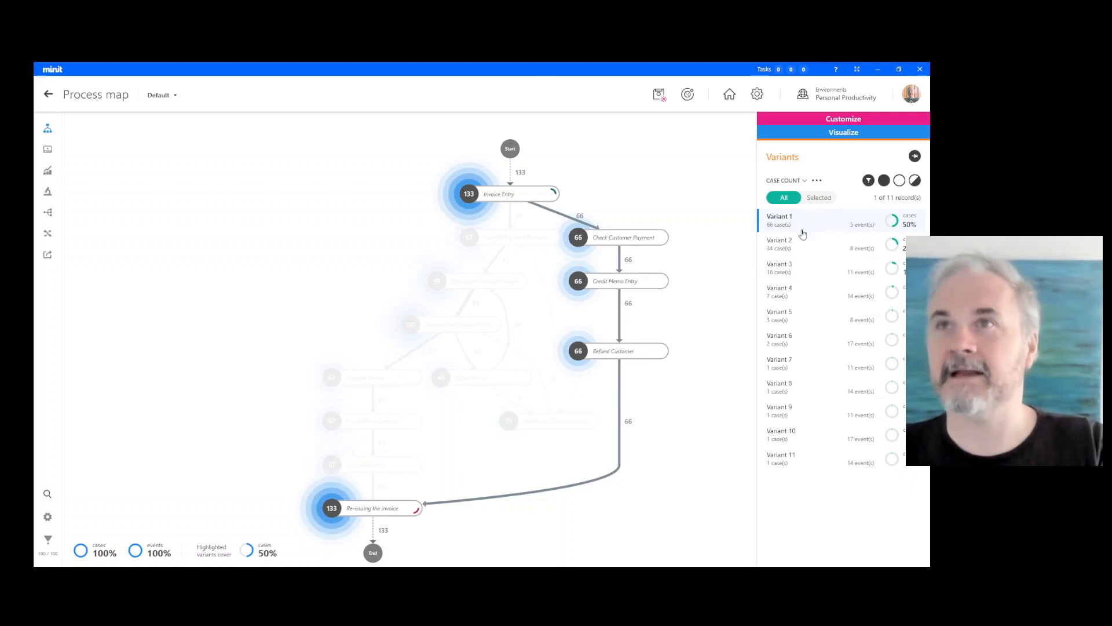
click(779, 244)
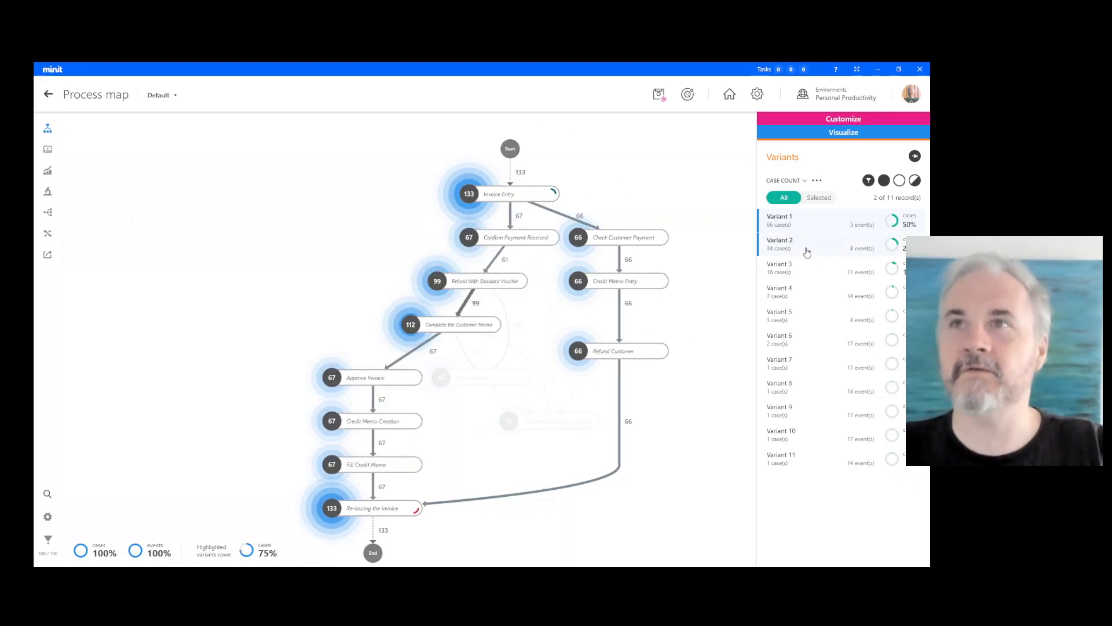
mouse_move(738, 236)
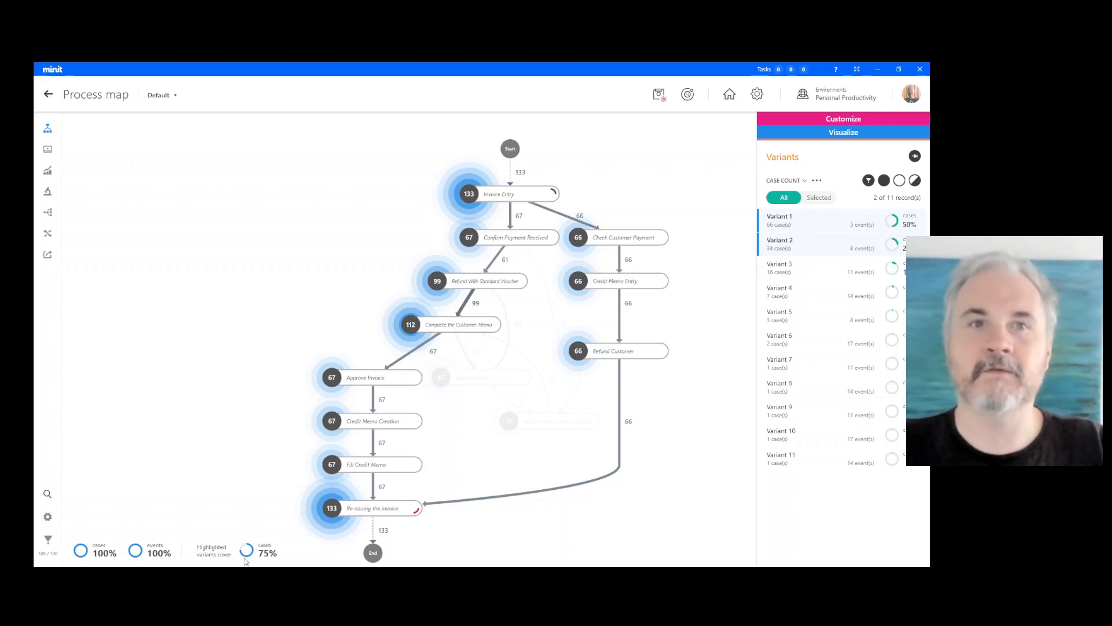
mouse_move(265, 542)
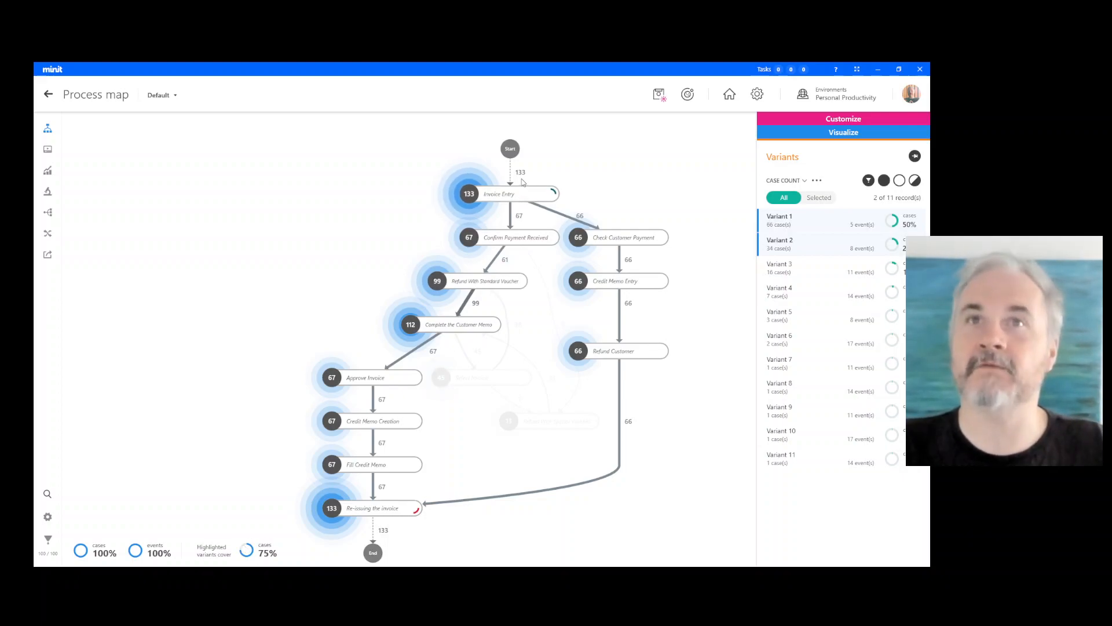
mouse_move(504, 254)
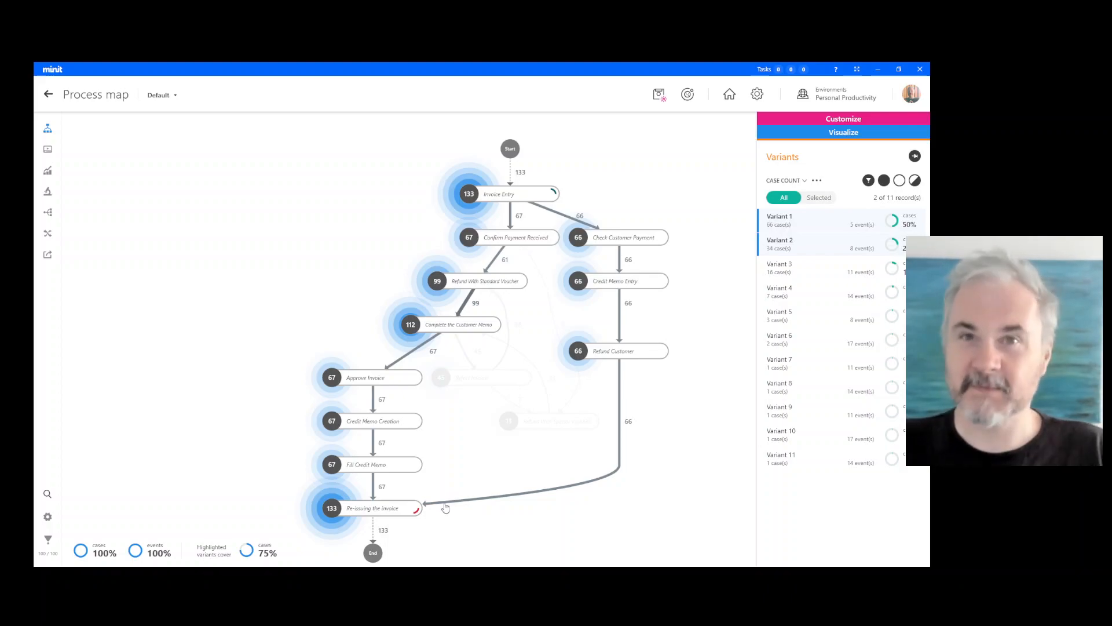
mouse_move(344, 271)
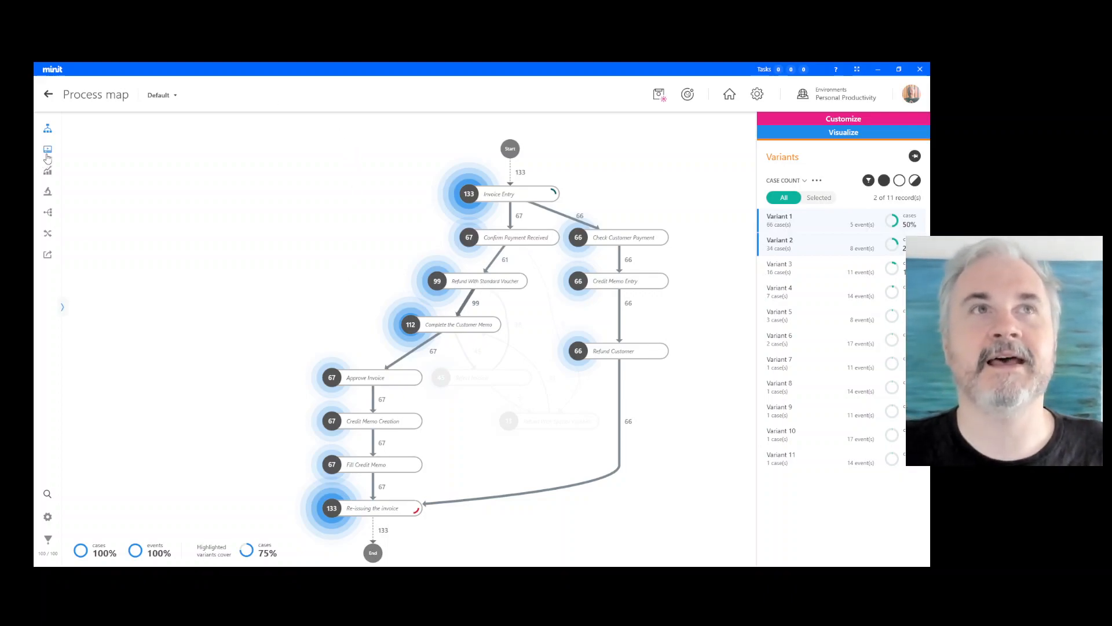
- Replay the process animation, then open the Statistics case overview
click(47, 149)
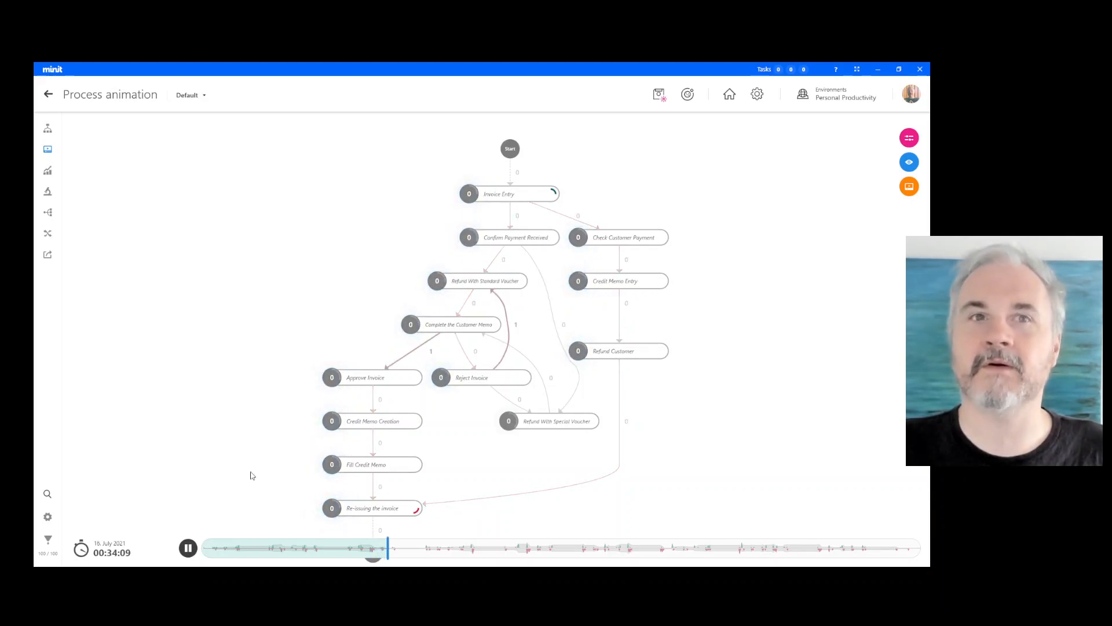
click(187, 548)
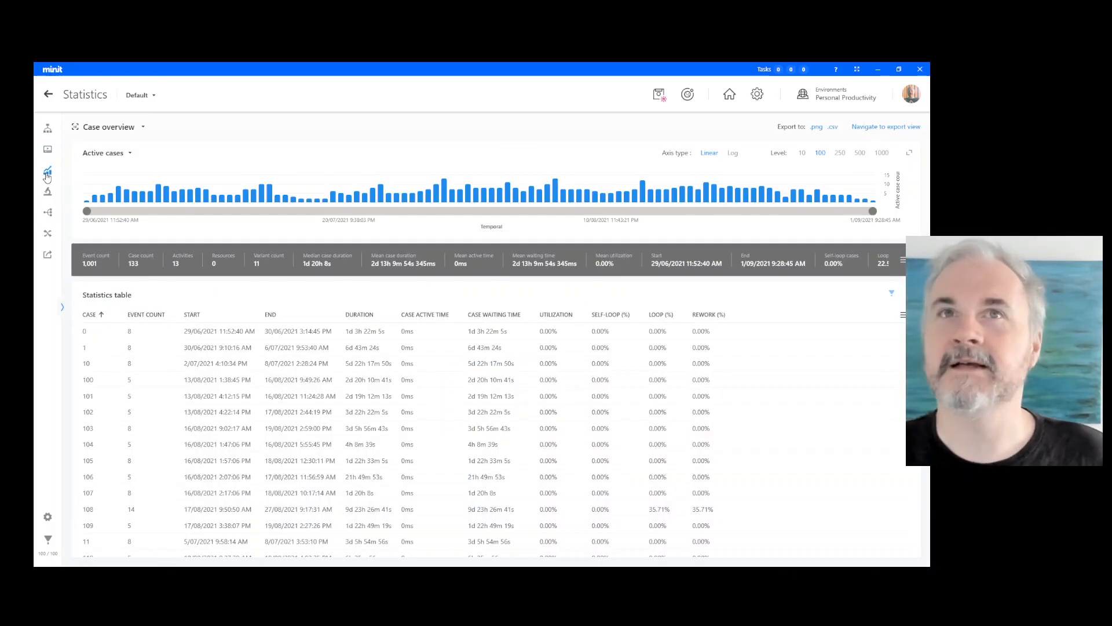
- Switch the Minit invoice process map to the Process compare view
click(47, 214)
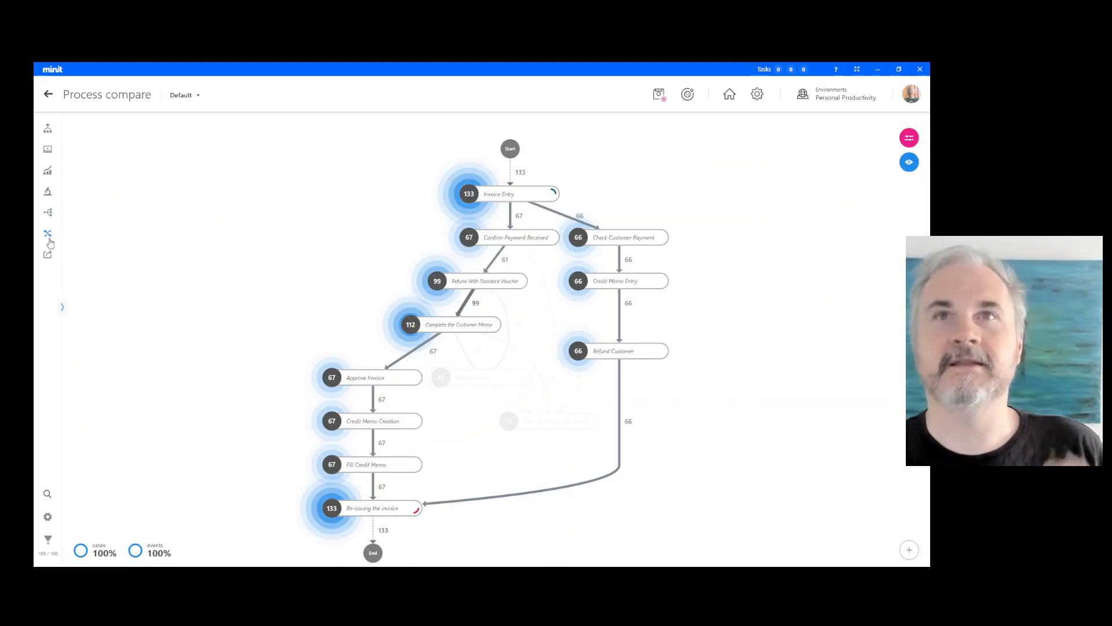
click(47, 130)
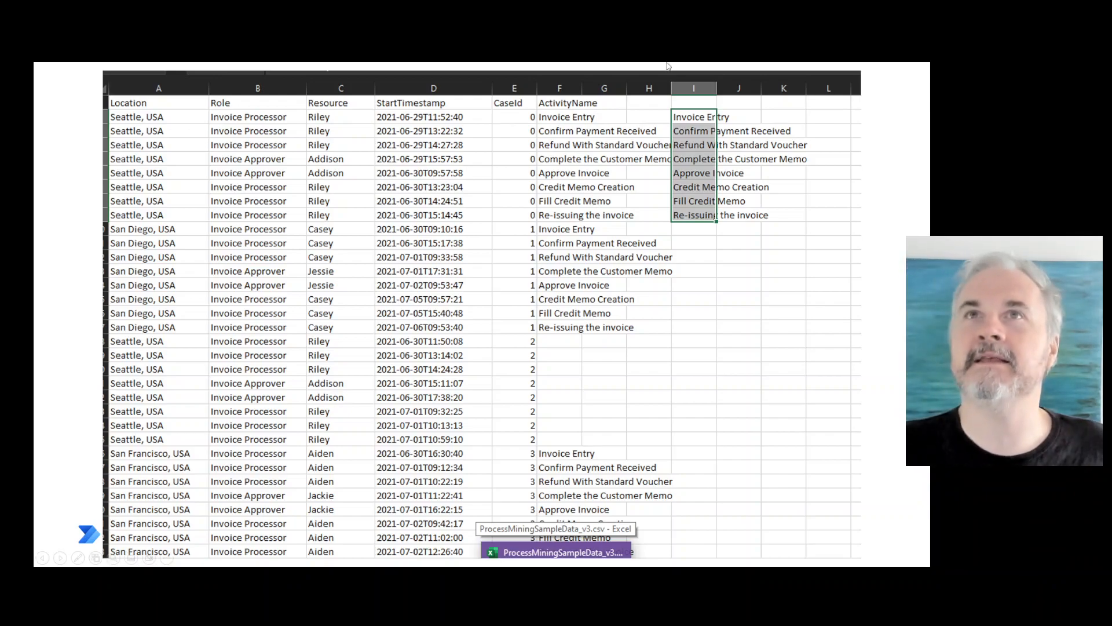
mouse_move(520, 161)
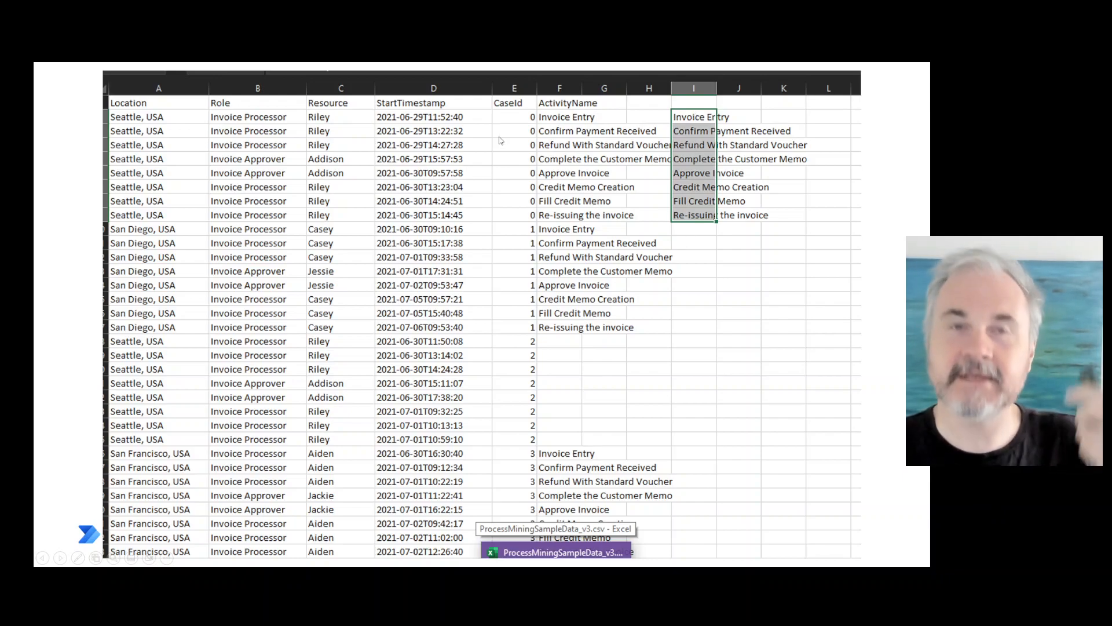
mouse_move(474, 208)
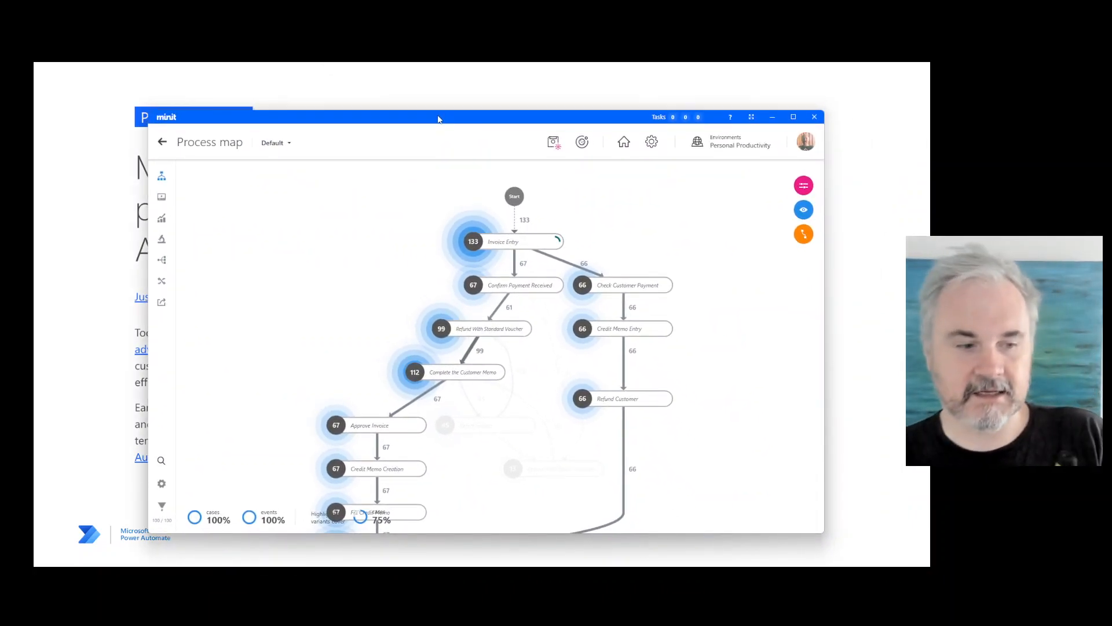
mouse_move(438, 118)
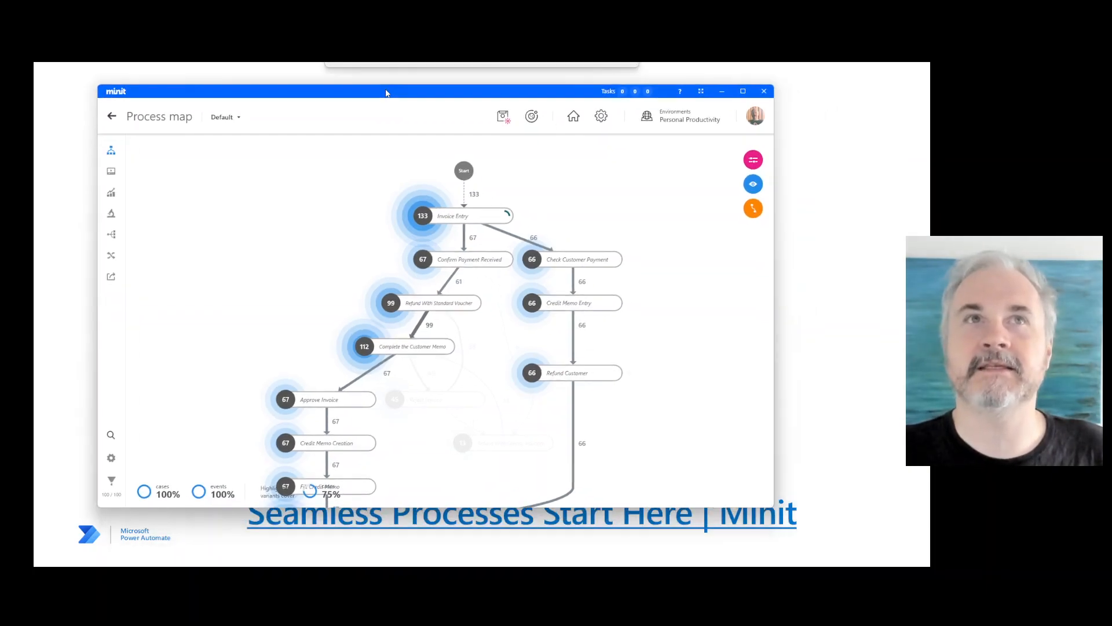
- Show the Minit introduction slide with its process map and website link
click(742, 90)
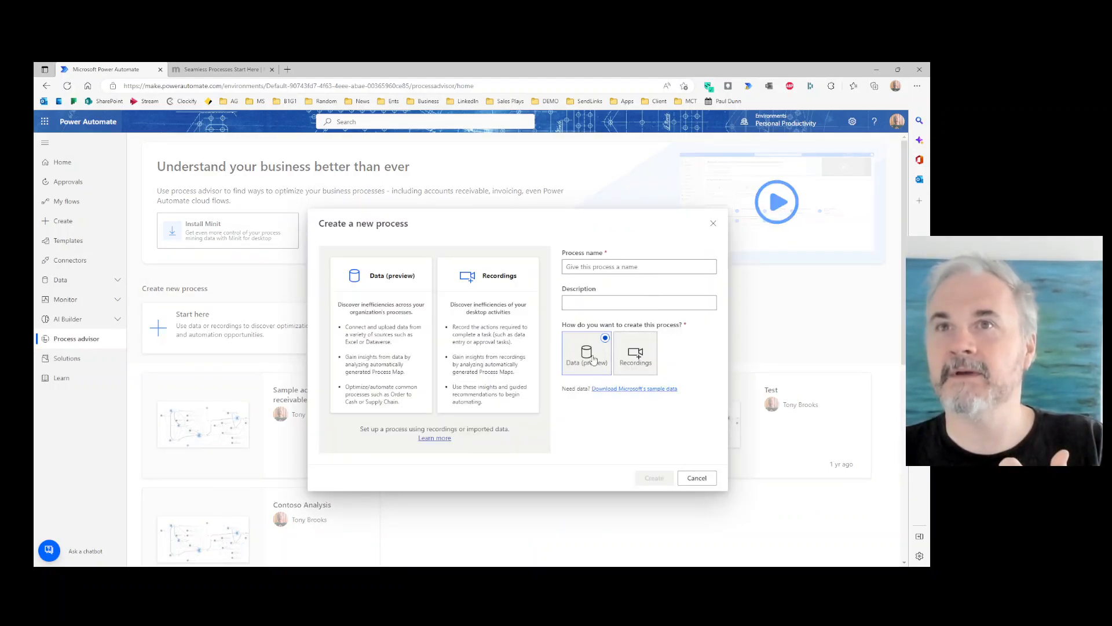
- Cancel the Create a new process dialog, returning to the Process Advisor home
click(696, 477)
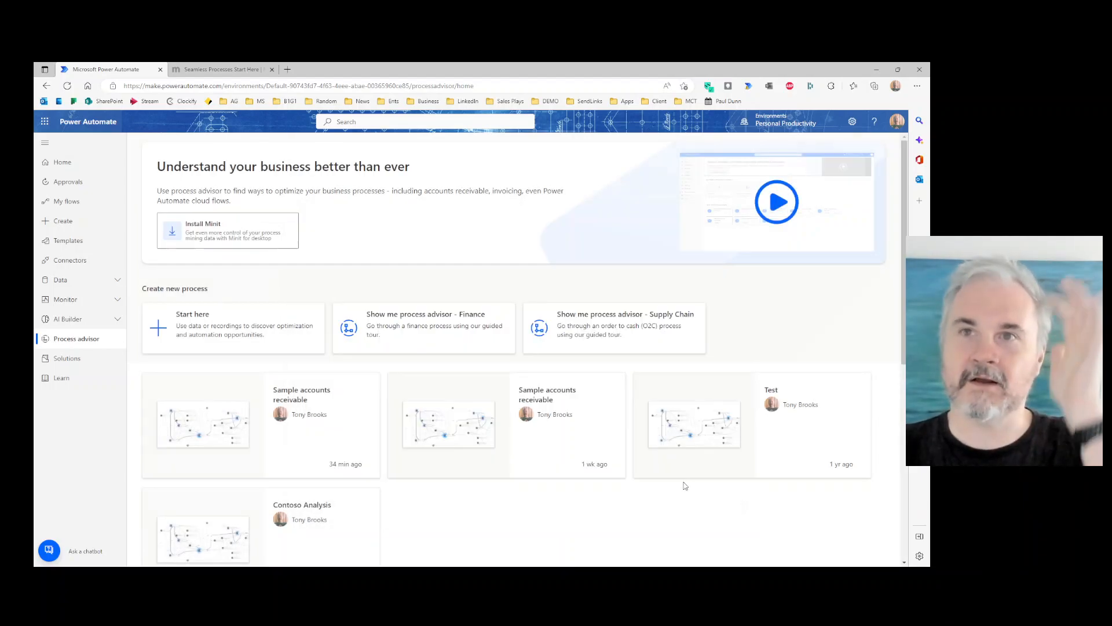